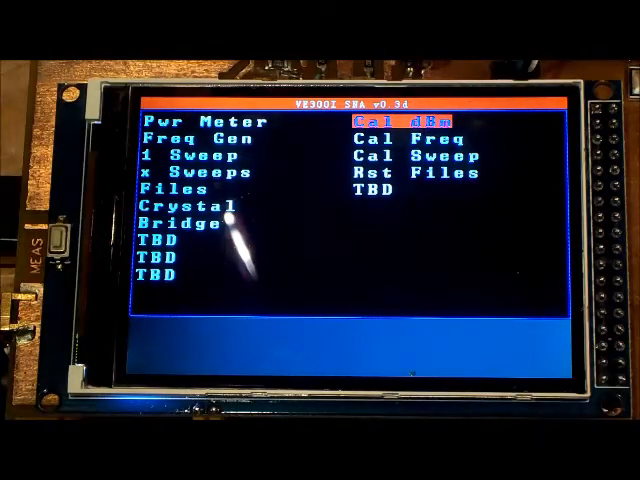
Start the Cal dBm power calibration, which prompts for a -73 dBm reference signal.
left_click(408, 122)
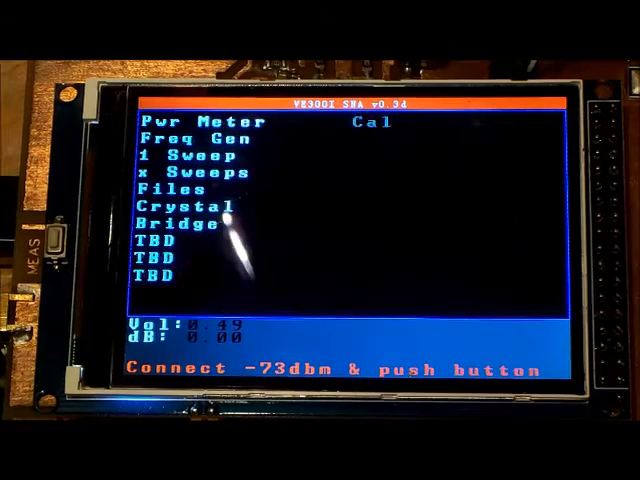
Confirm the -73 dBm reference is connected to finish dBm calibration.
left_click(190, 122)
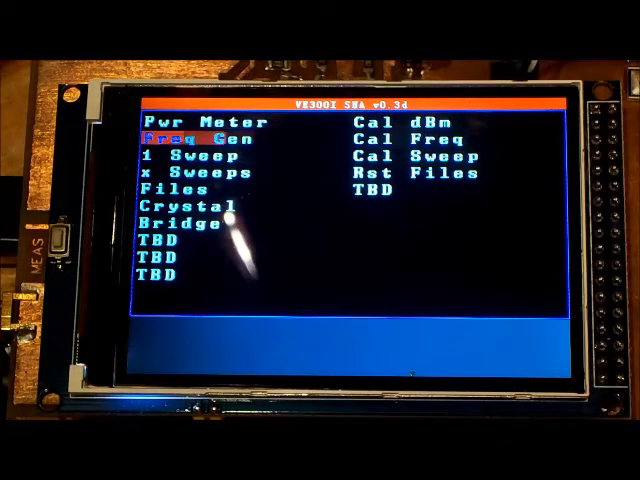
Launch multiple sweeps, showing start, stop, step count and two marker frequencies.
left_click(178, 117)
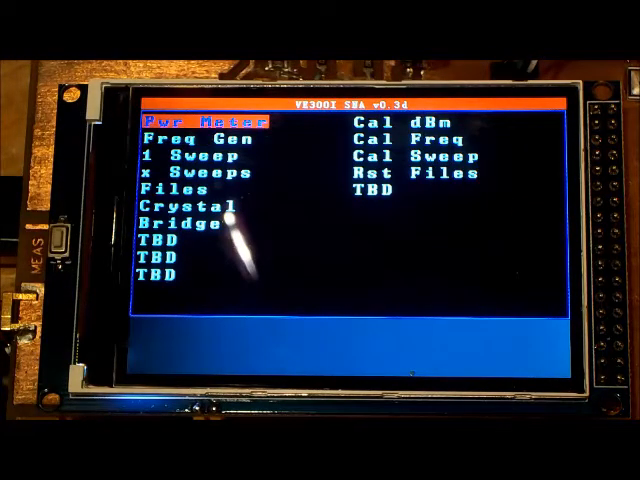
left_click(180, 120)
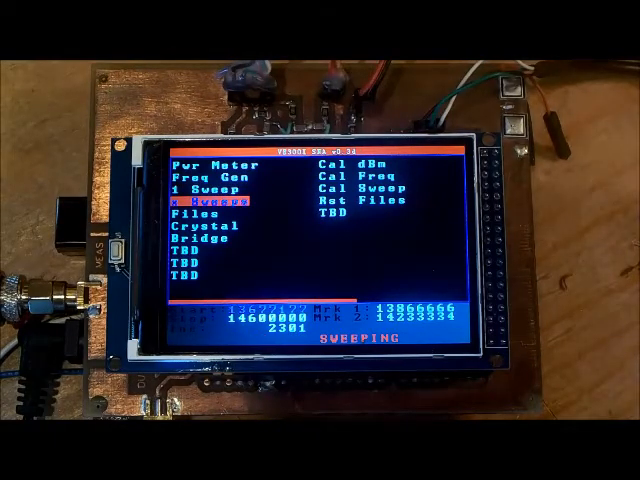
Close the menu to view the overlaid 13.67–14.6 MHz bandpass sweeps.
left_click(210, 204)
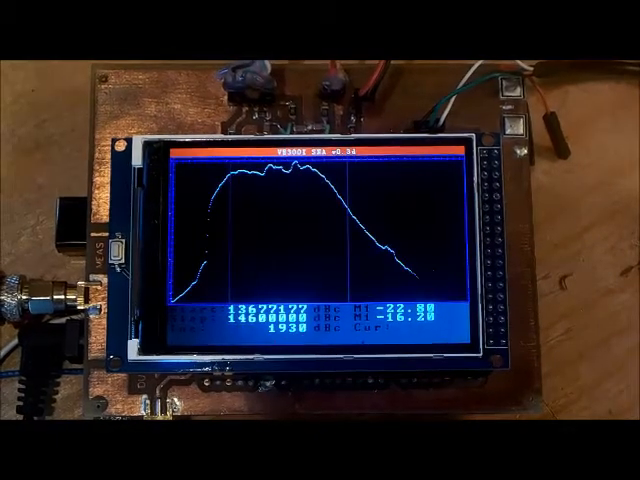